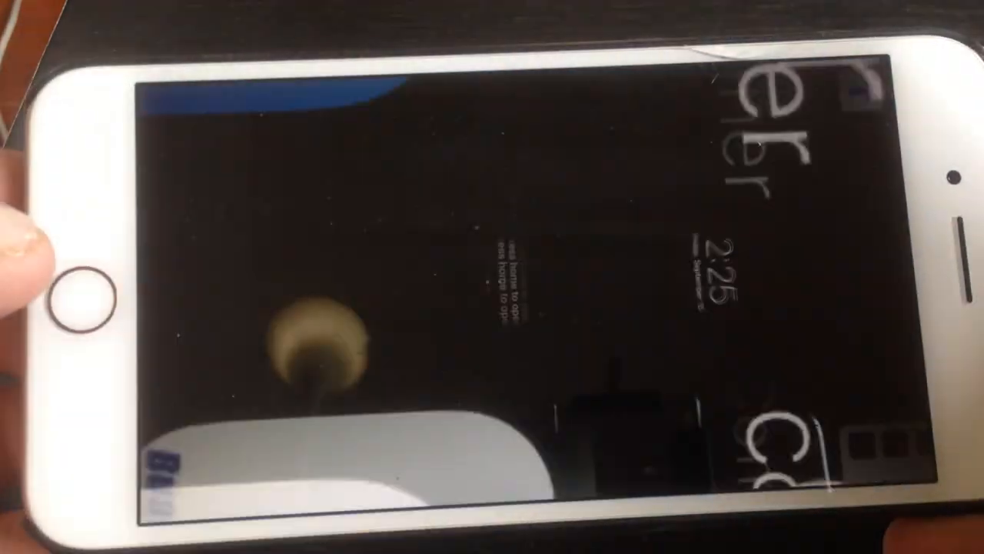
# Press the Home button to unlock the iPhone, showing the landscape app grid and dock.
pyautogui.click(79, 296)
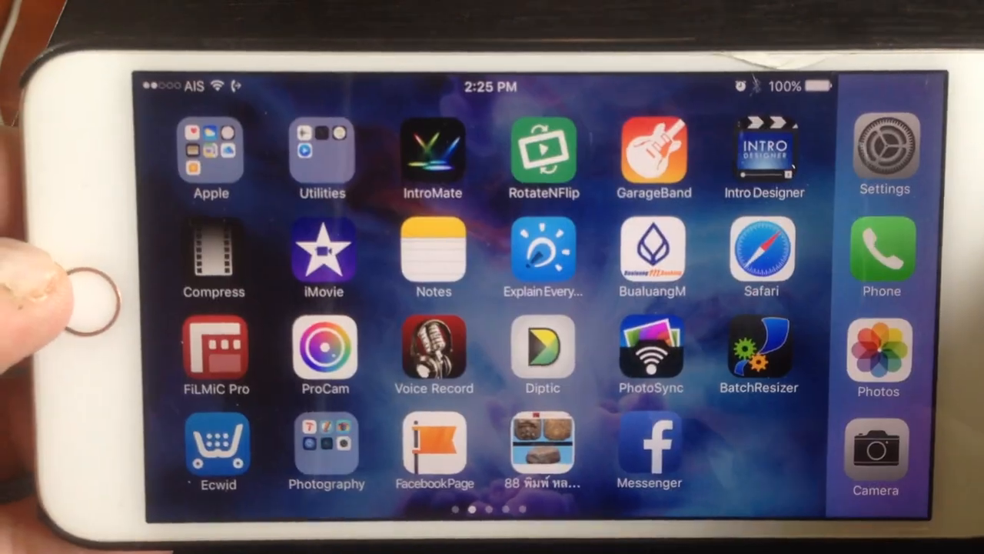